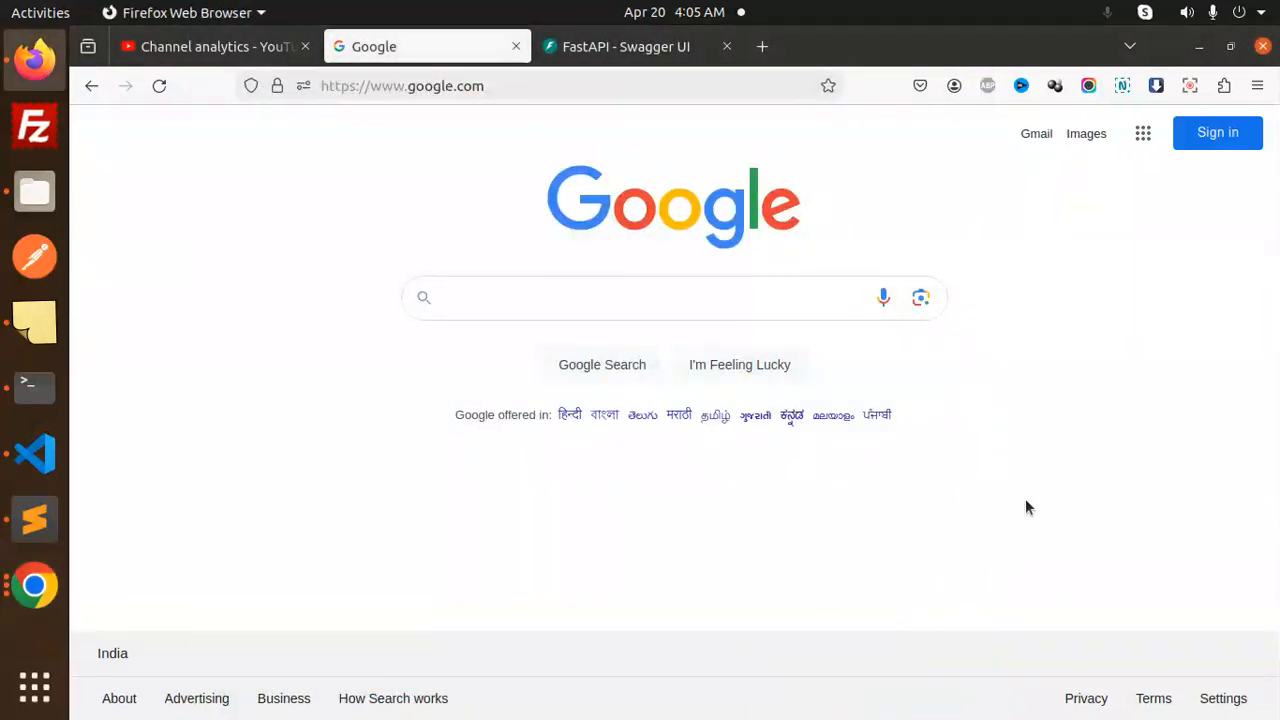
# Switch from Firefox to Sublime Text to show the FastAPI CORS notes file.
pyautogui.click(34, 453)
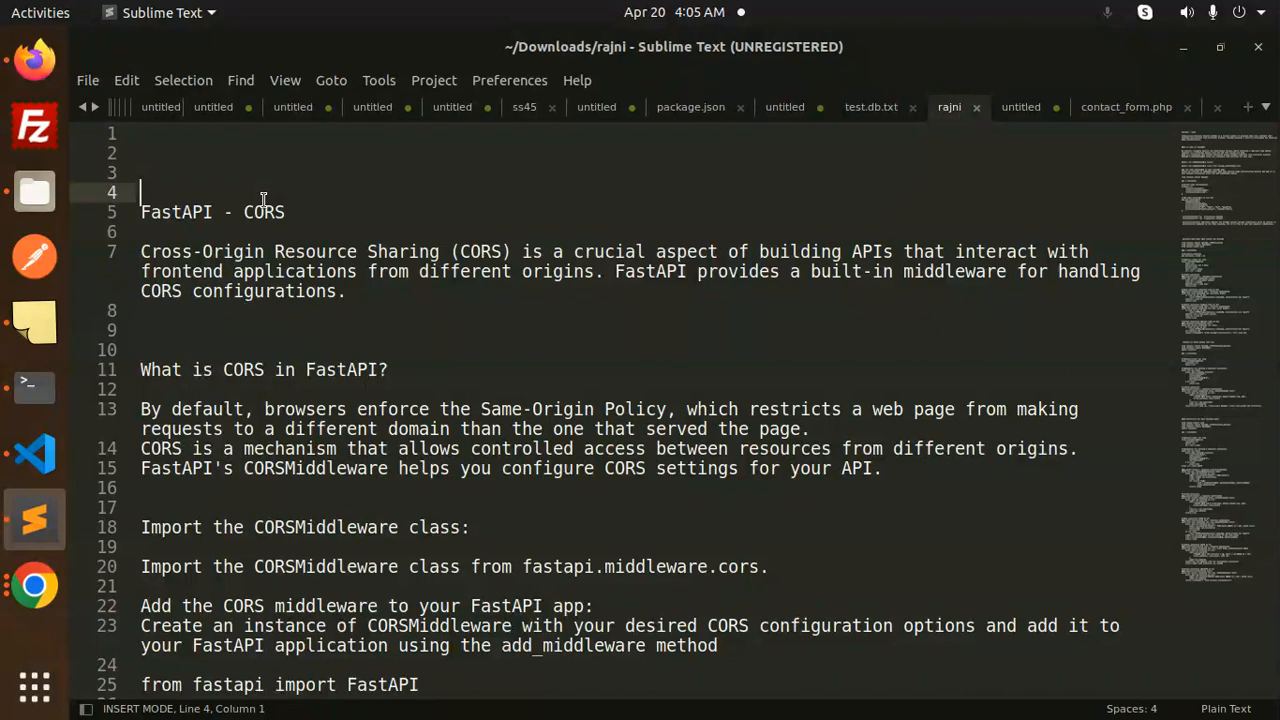
pyautogui.click(305, 291)
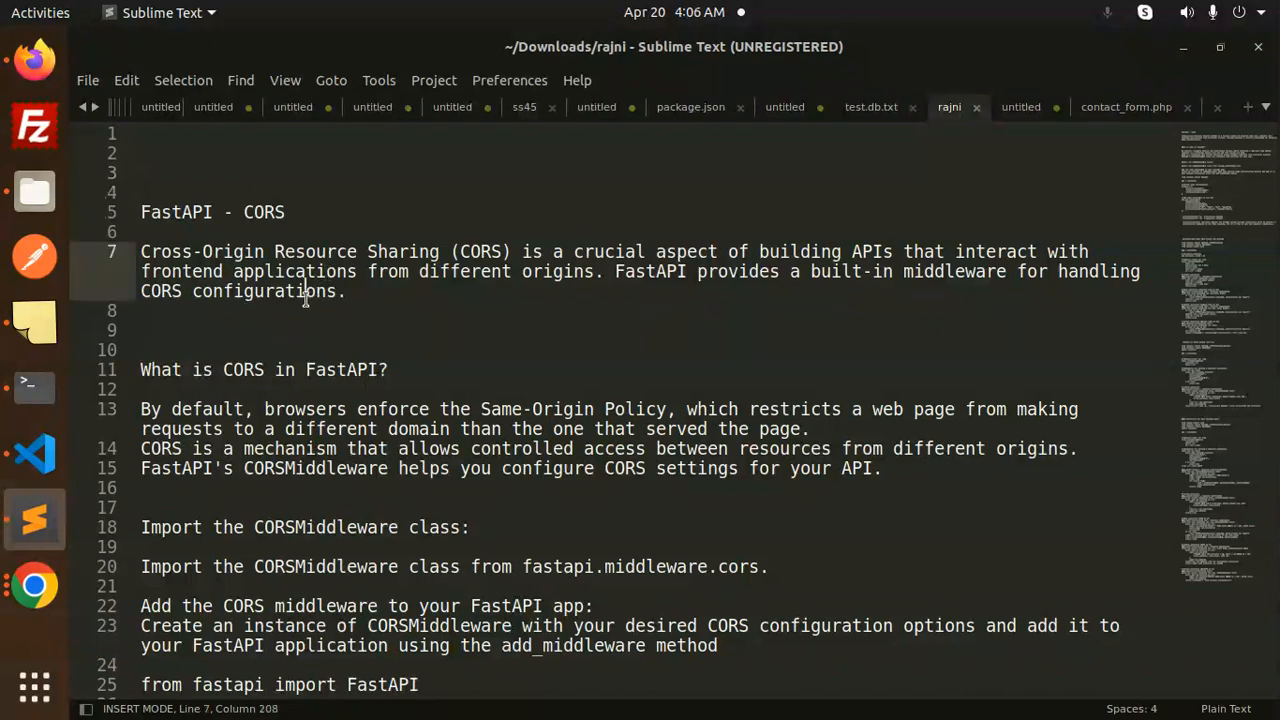
pyautogui.doubleClick(315, 251)
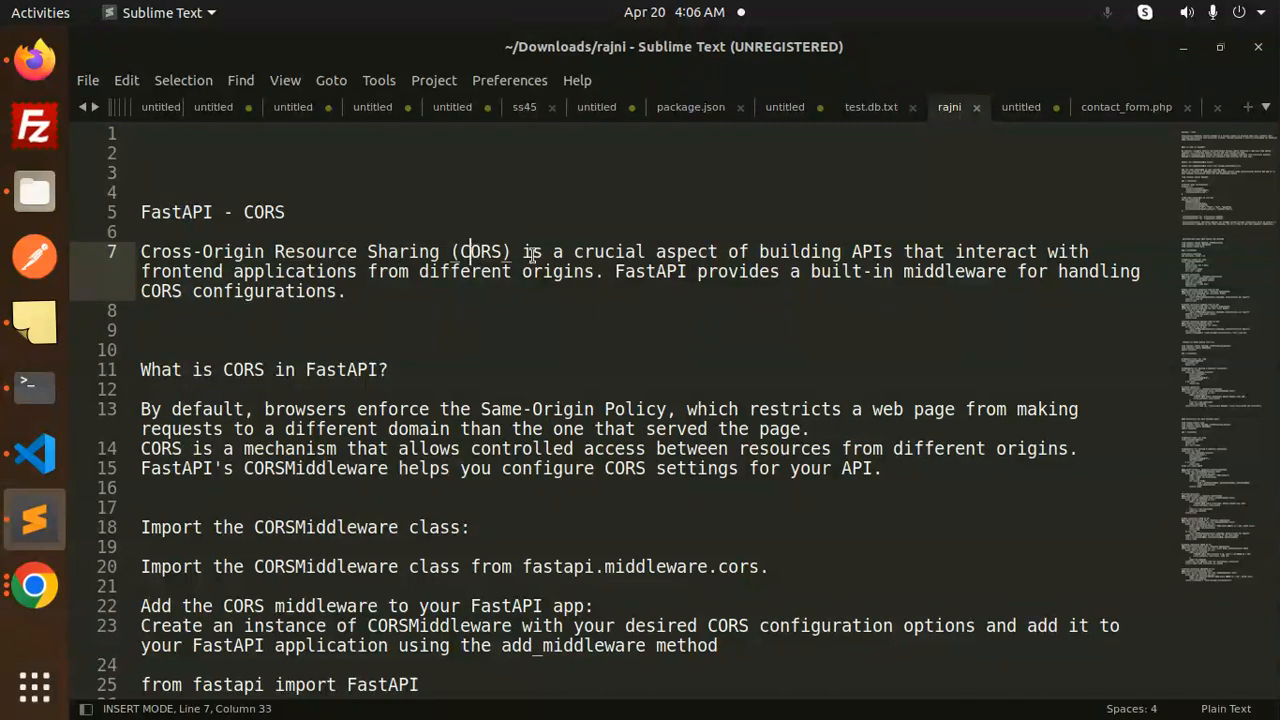
pyautogui.click(661, 251)
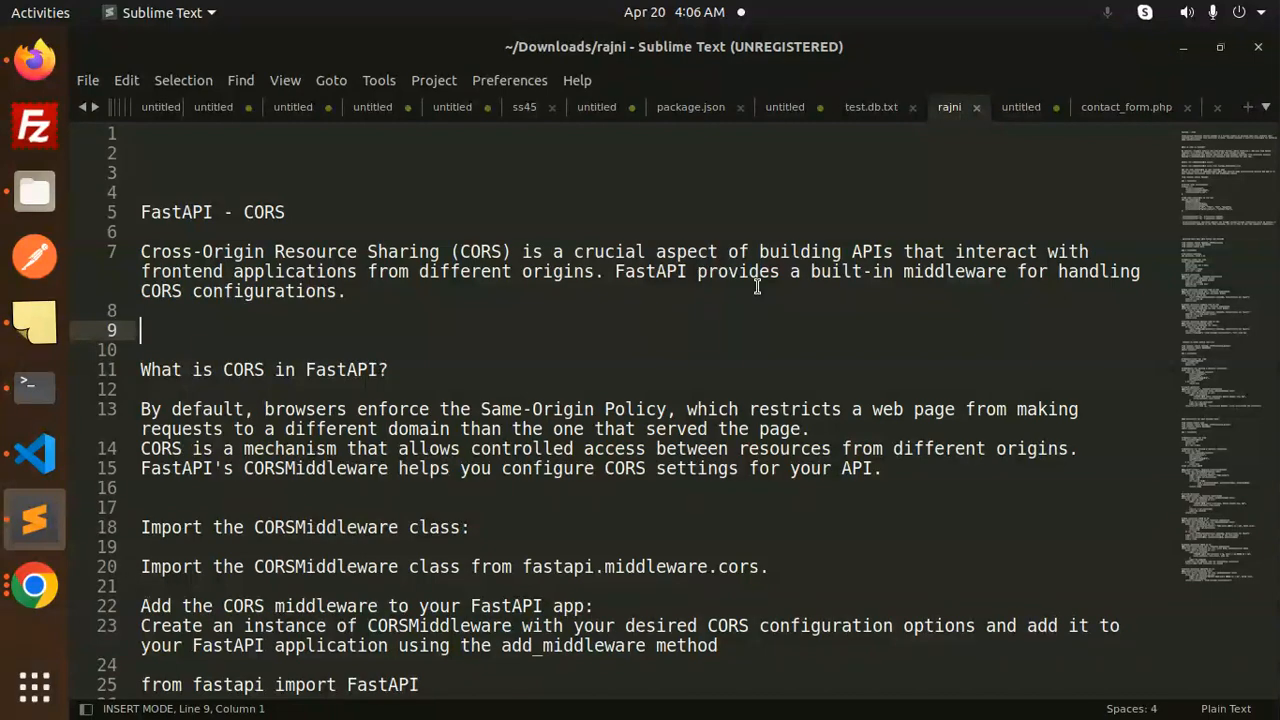
pyautogui.moveTo(895, 264)
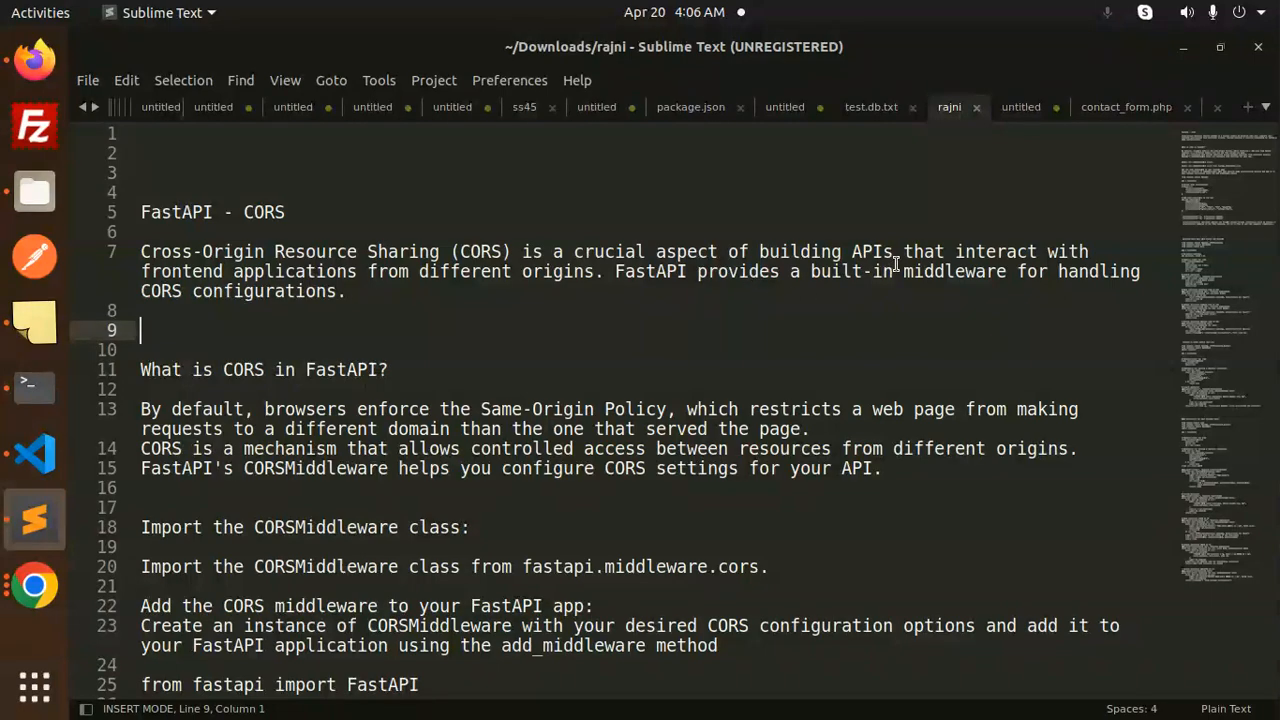
pyautogui.doubleClick(685, 251)
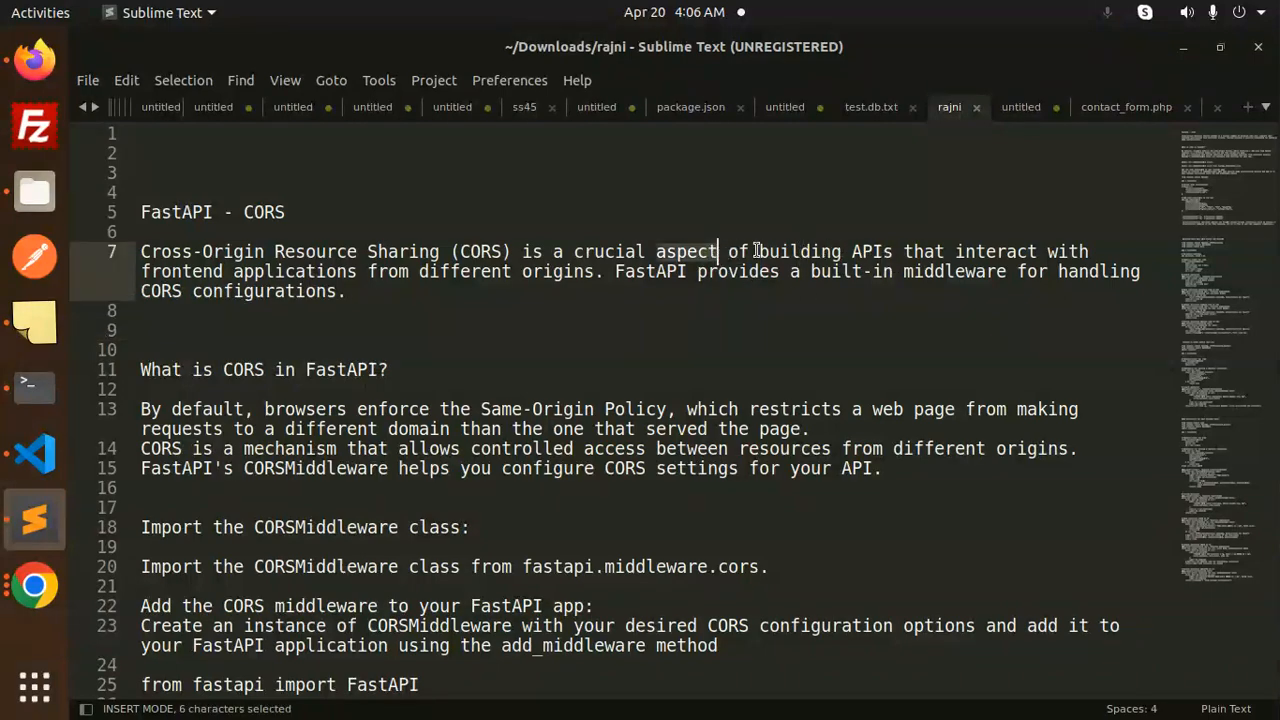
pyautogui.click(1015, 251)
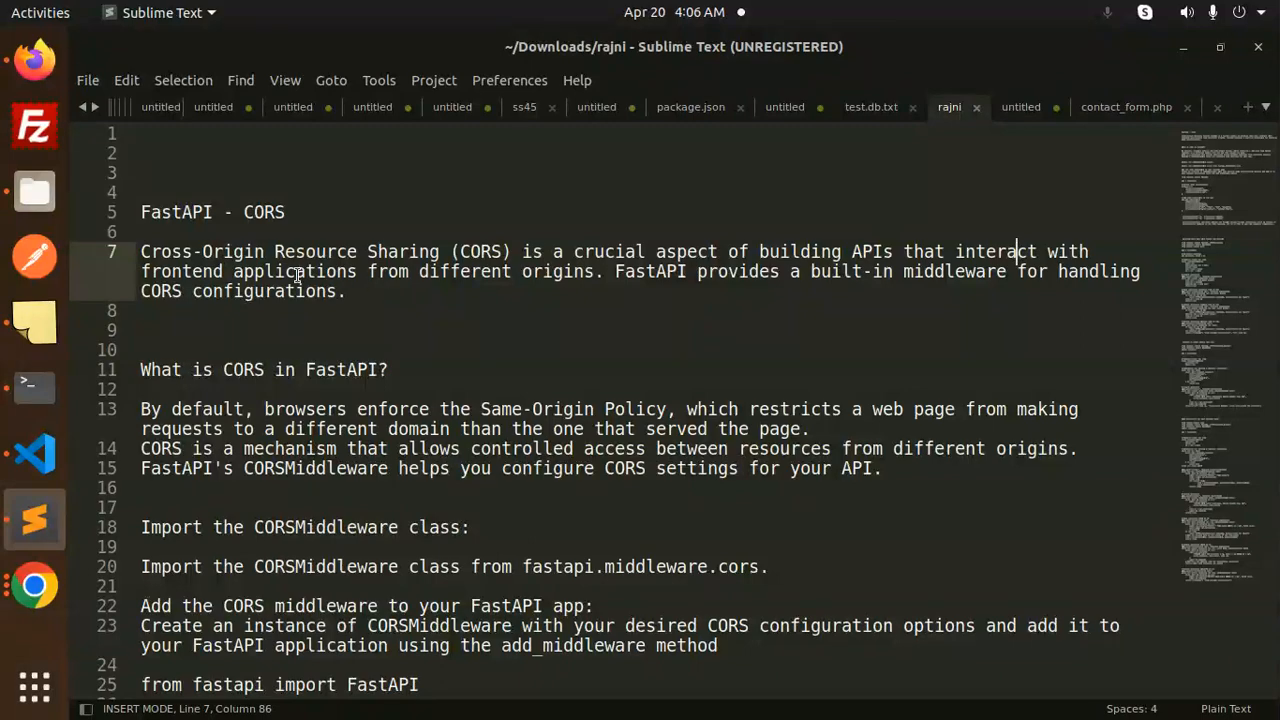
pyautogui.doubleClick(294, 271)
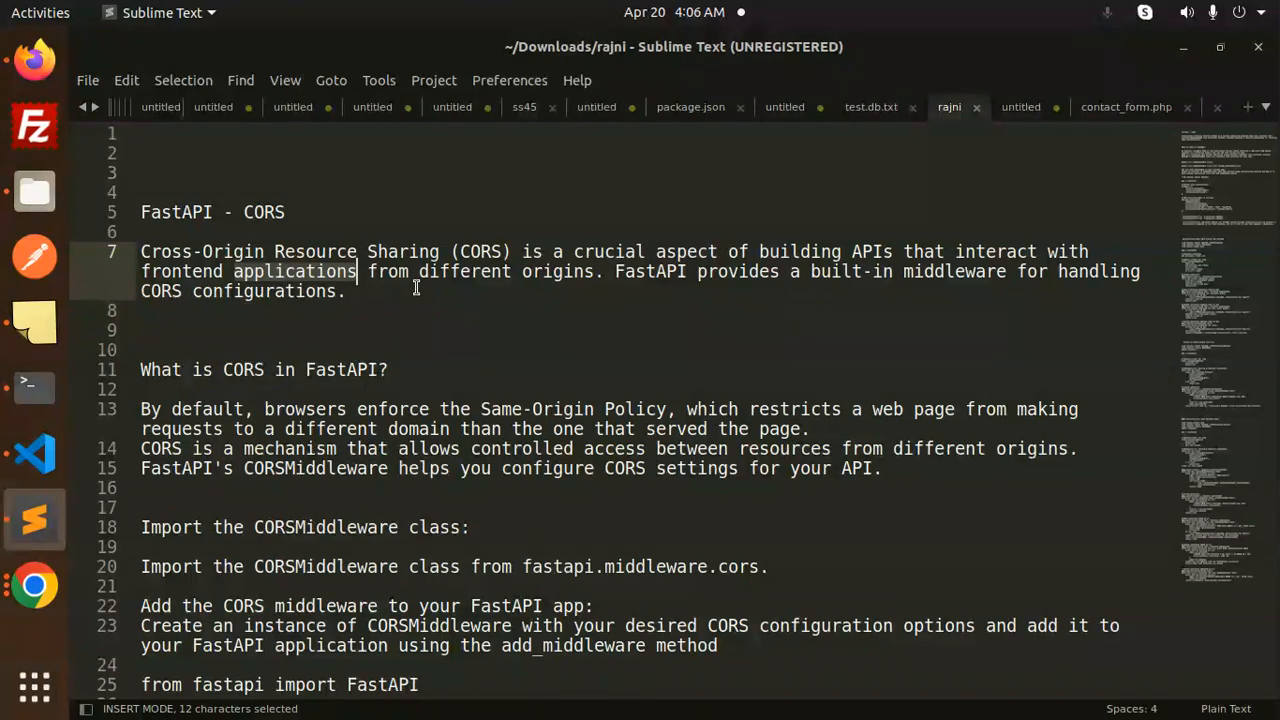
pyautogui.doubleClick(557, 271)
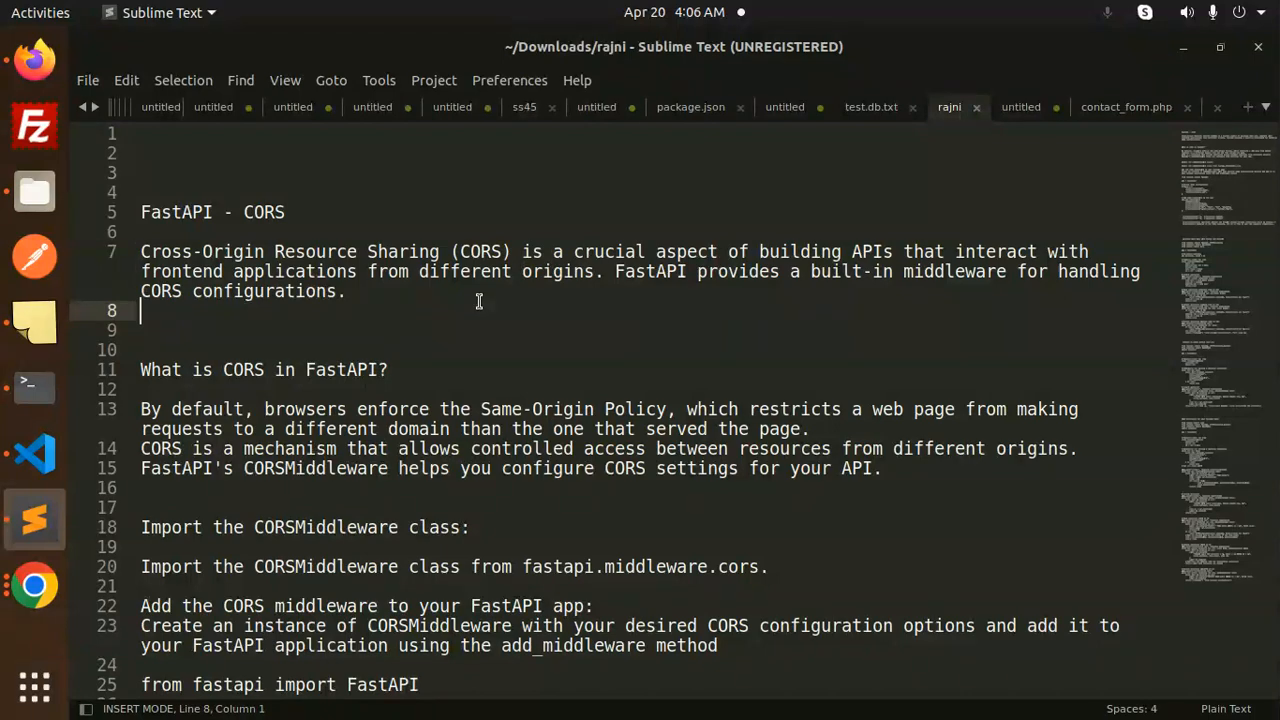
pyautogui.doubleClick(264, 212)
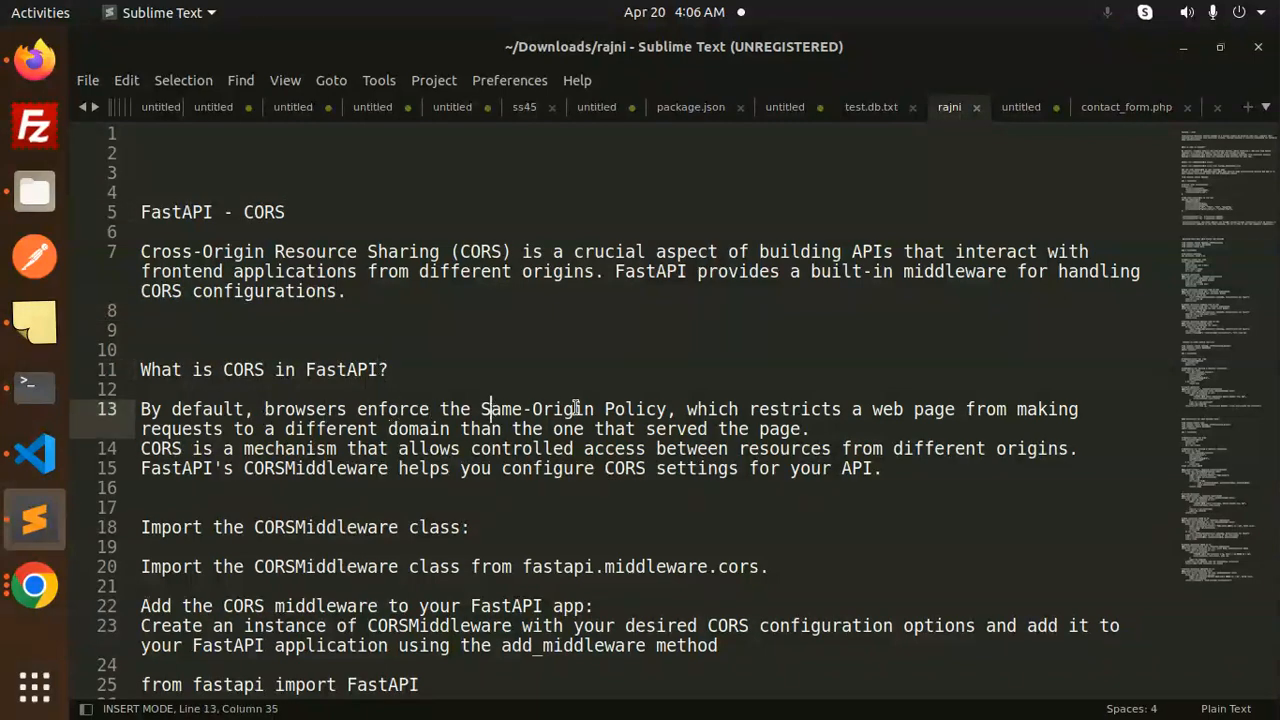
pyautogui.click(575, 408)
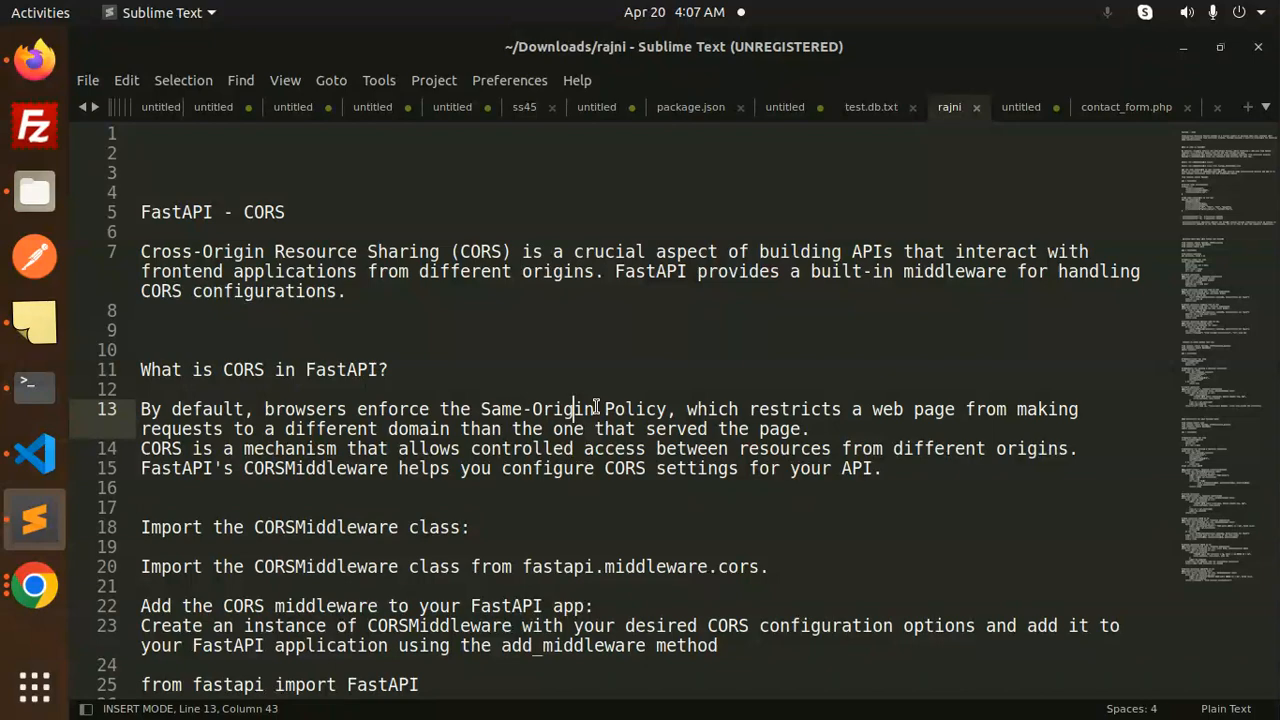
pyautogui.moveTo(586, 375)
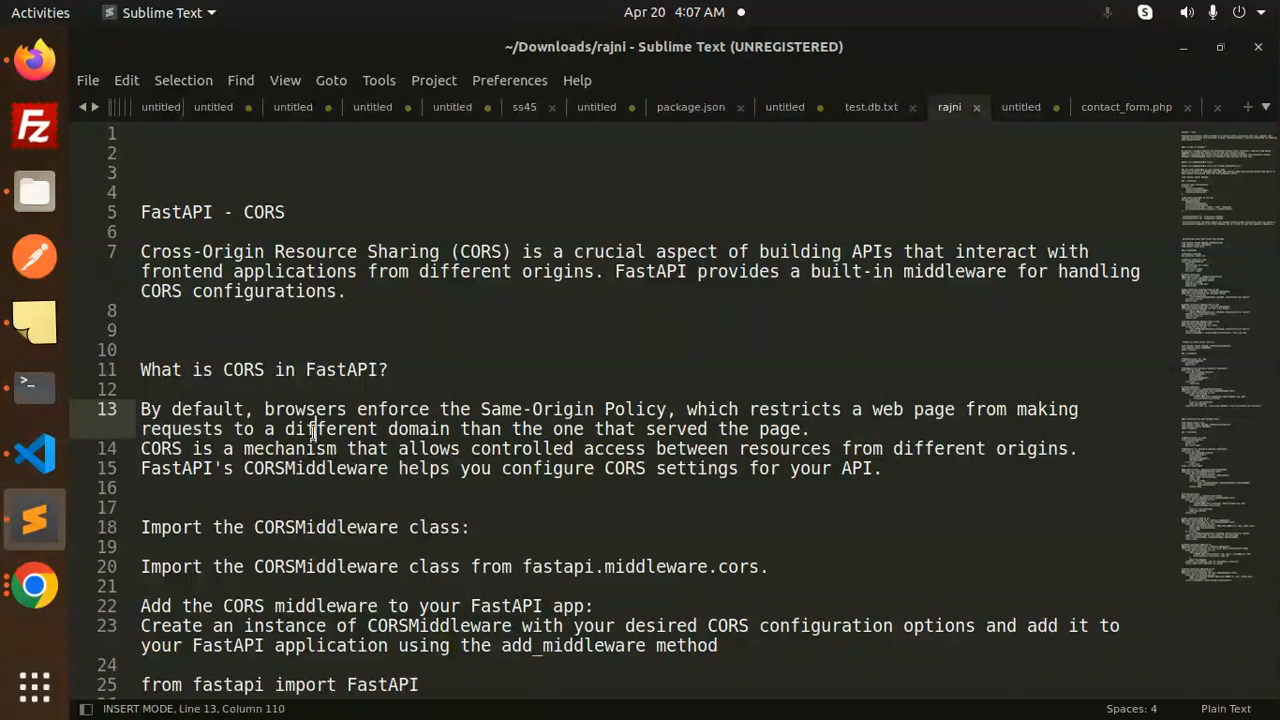
pyautogui.doubleClick(419, 429)
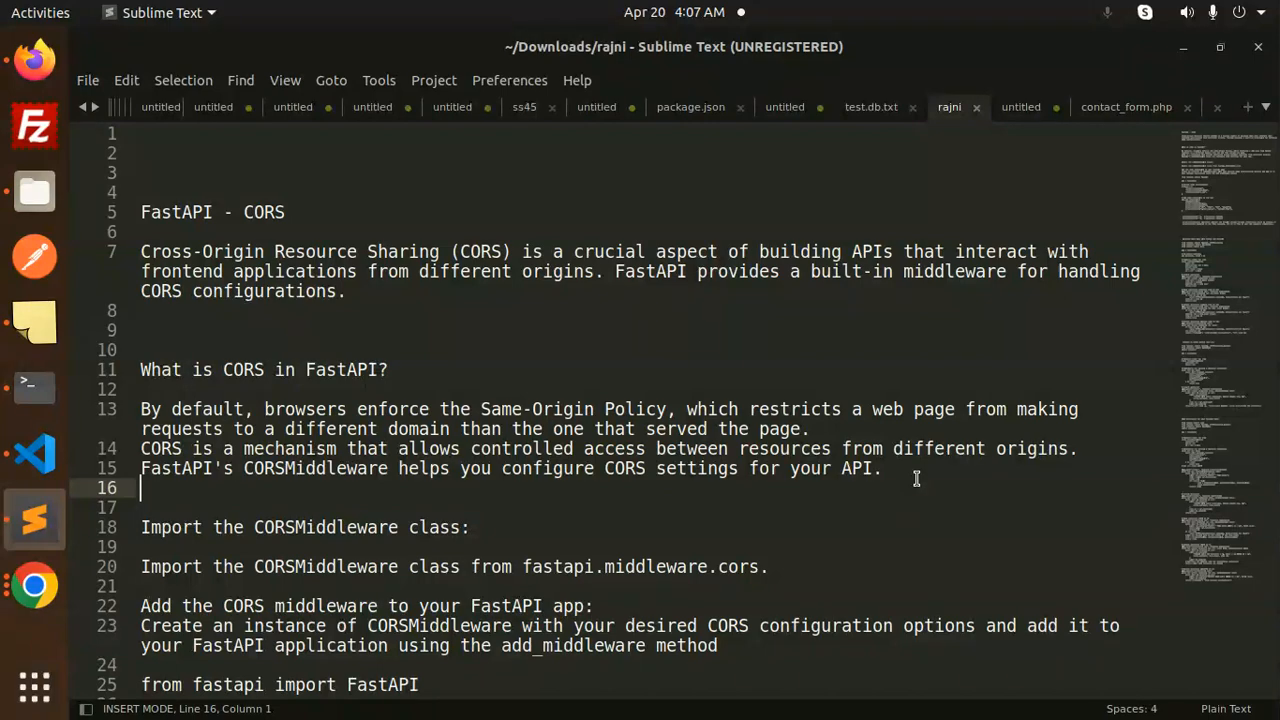
pyautogui.click(470, 527)
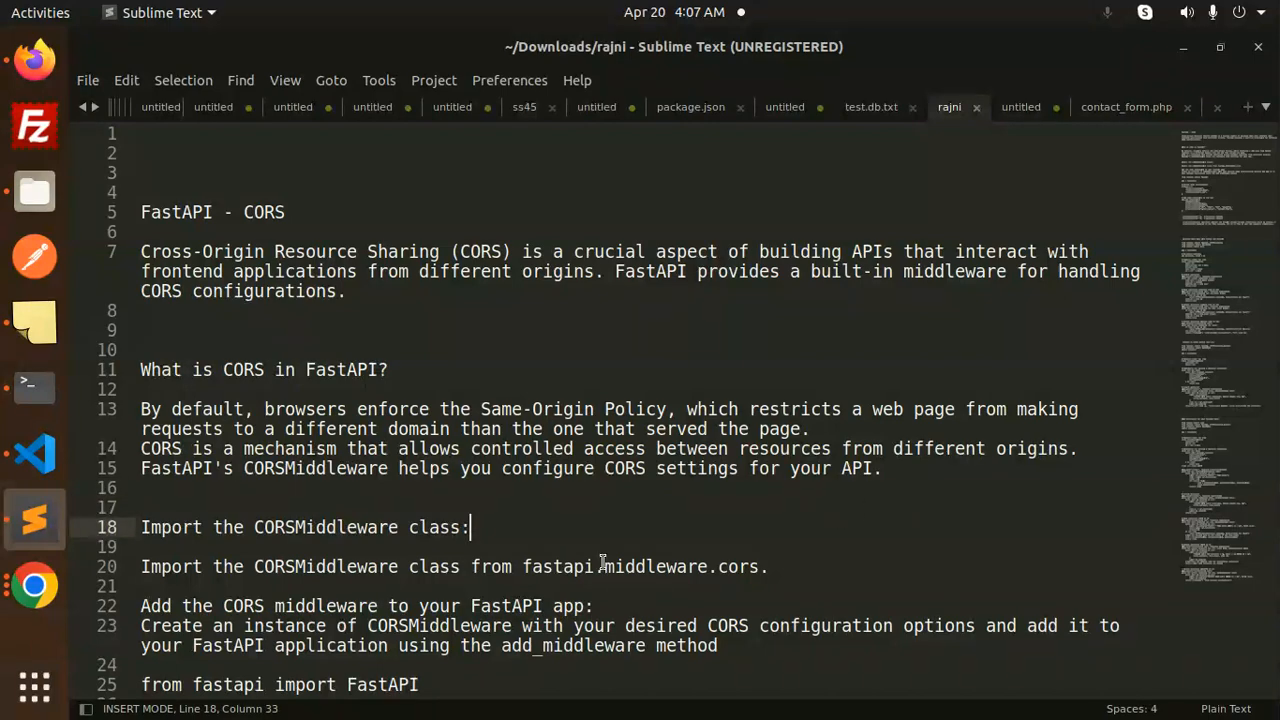
pyautogui.doubleClick(324, 527)
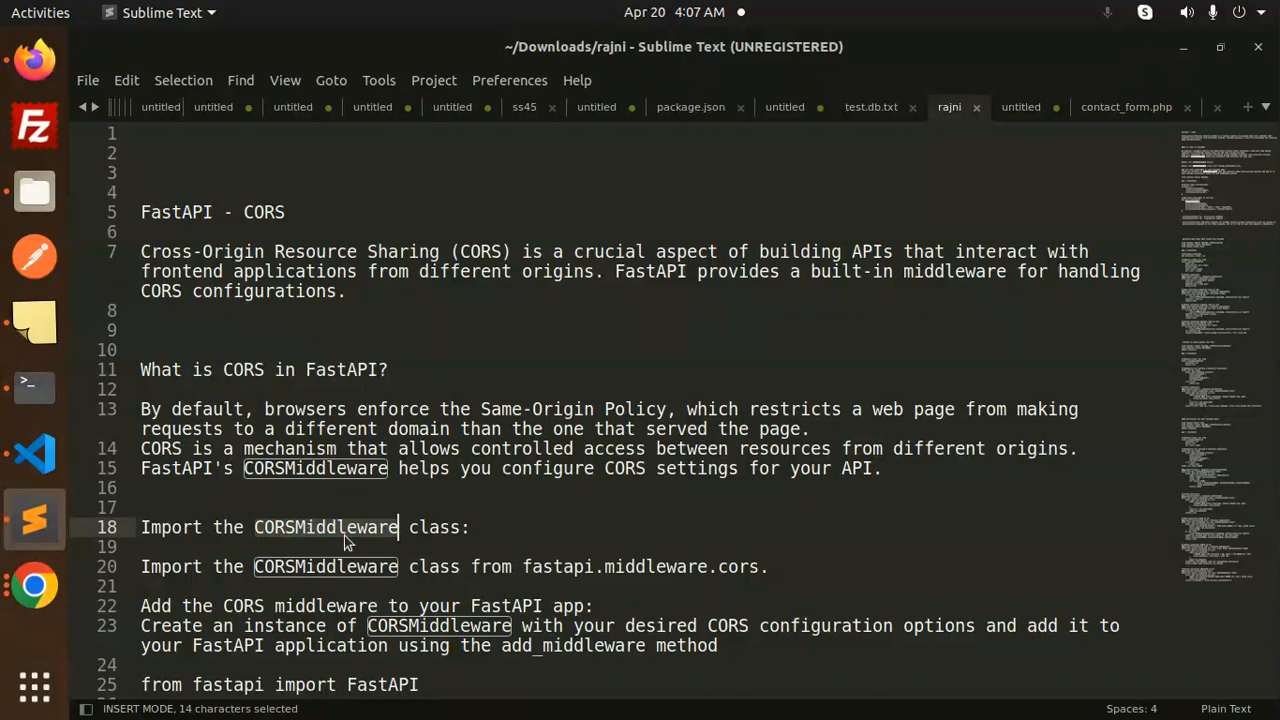
pyautogui.scroll(-3)
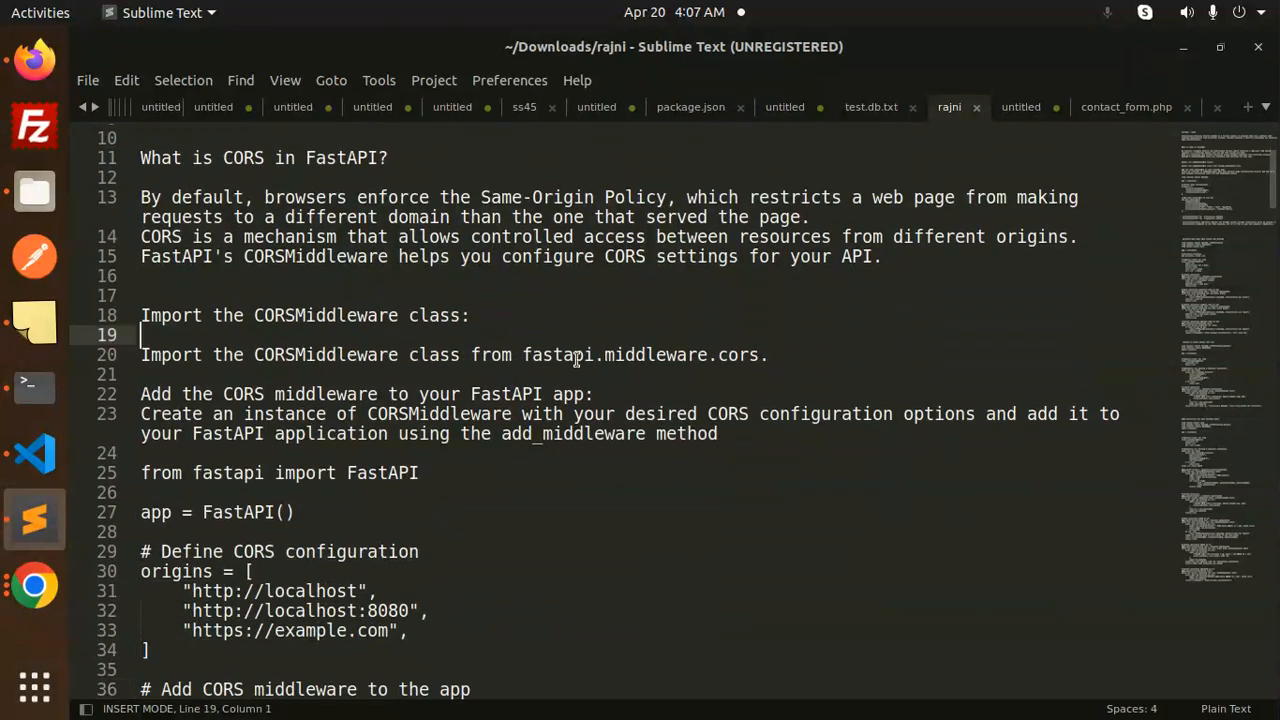
pyautogui.doubleClick(655, 355)
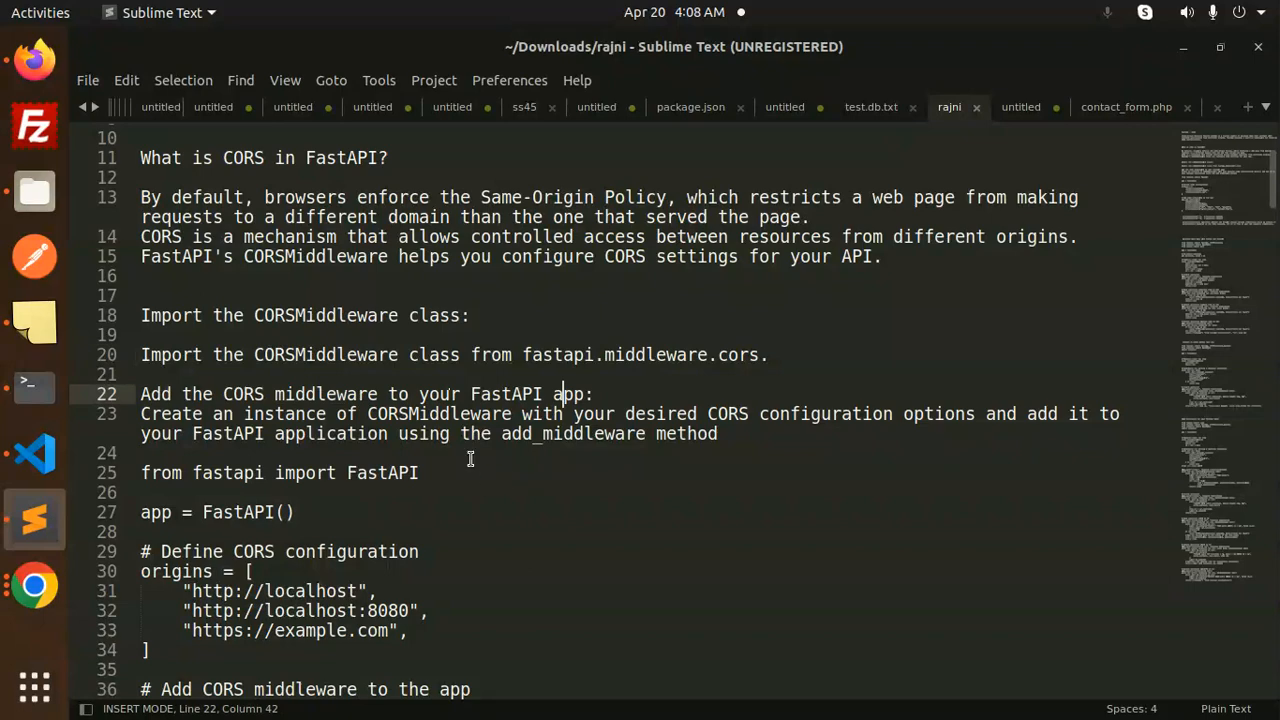
pyautogui.doubleClick(440, 413)
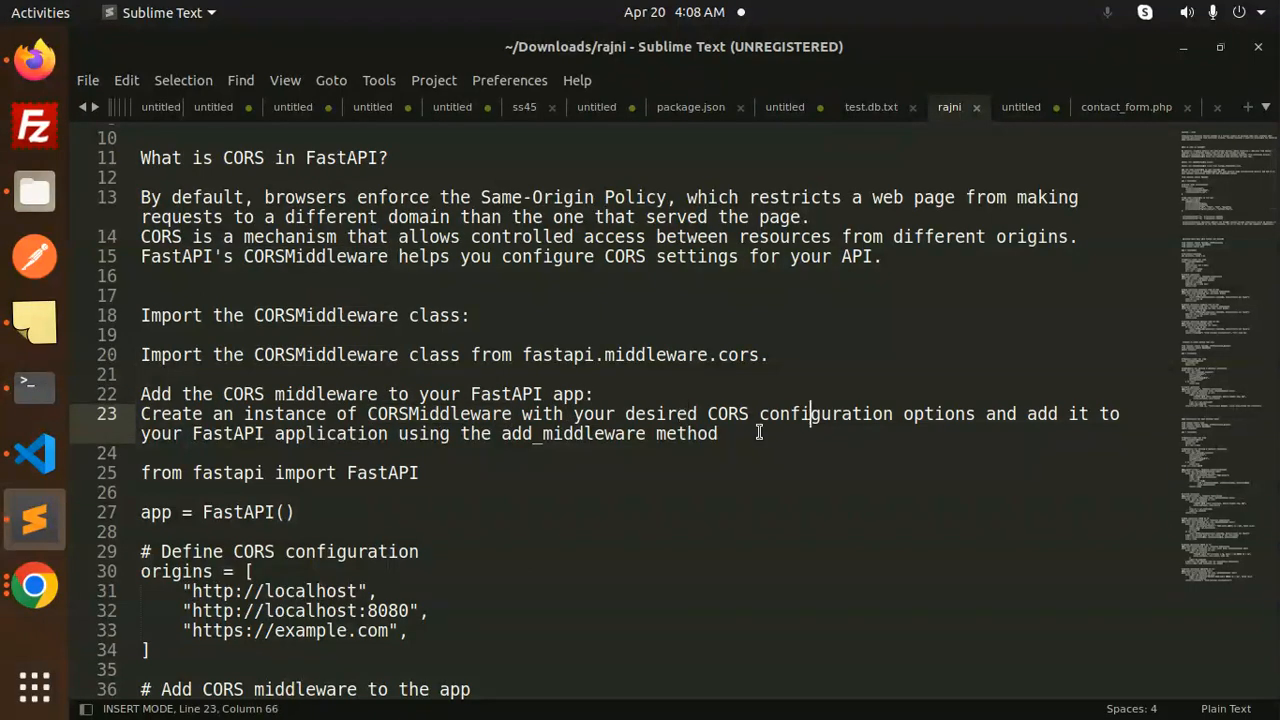
pyautogui.click(419, 473)
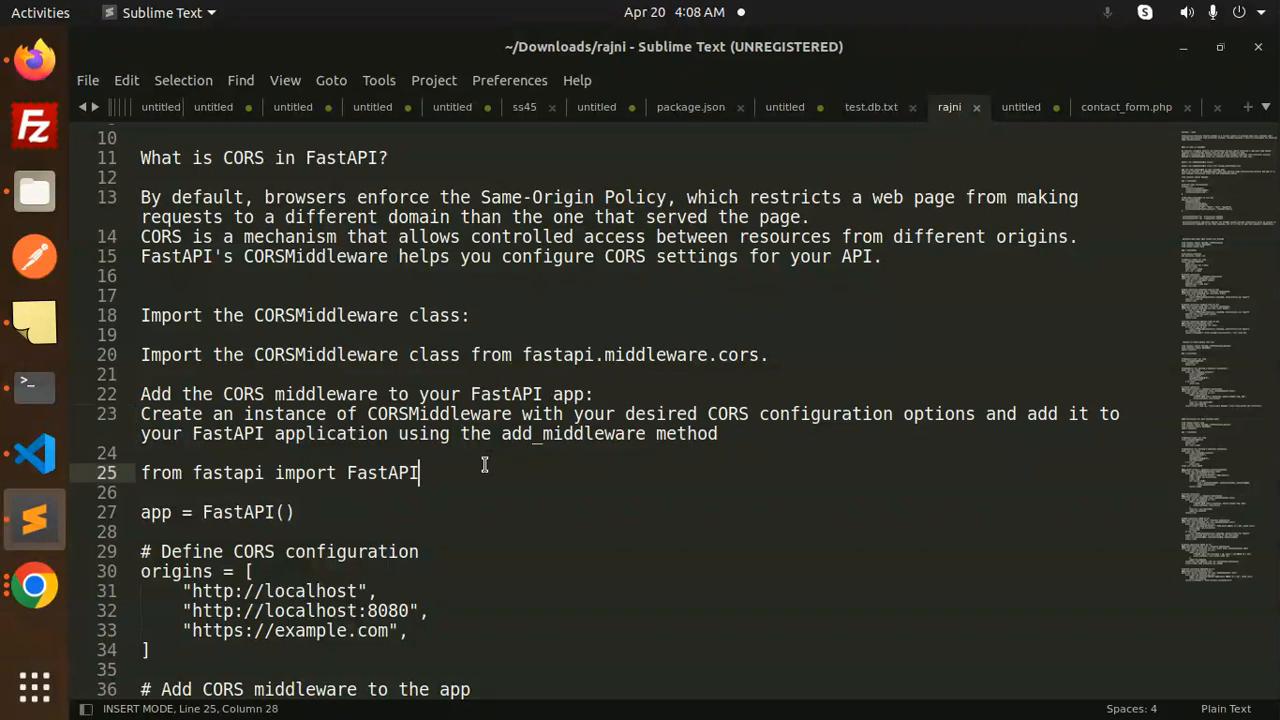
pyautogui.scroll(-3)
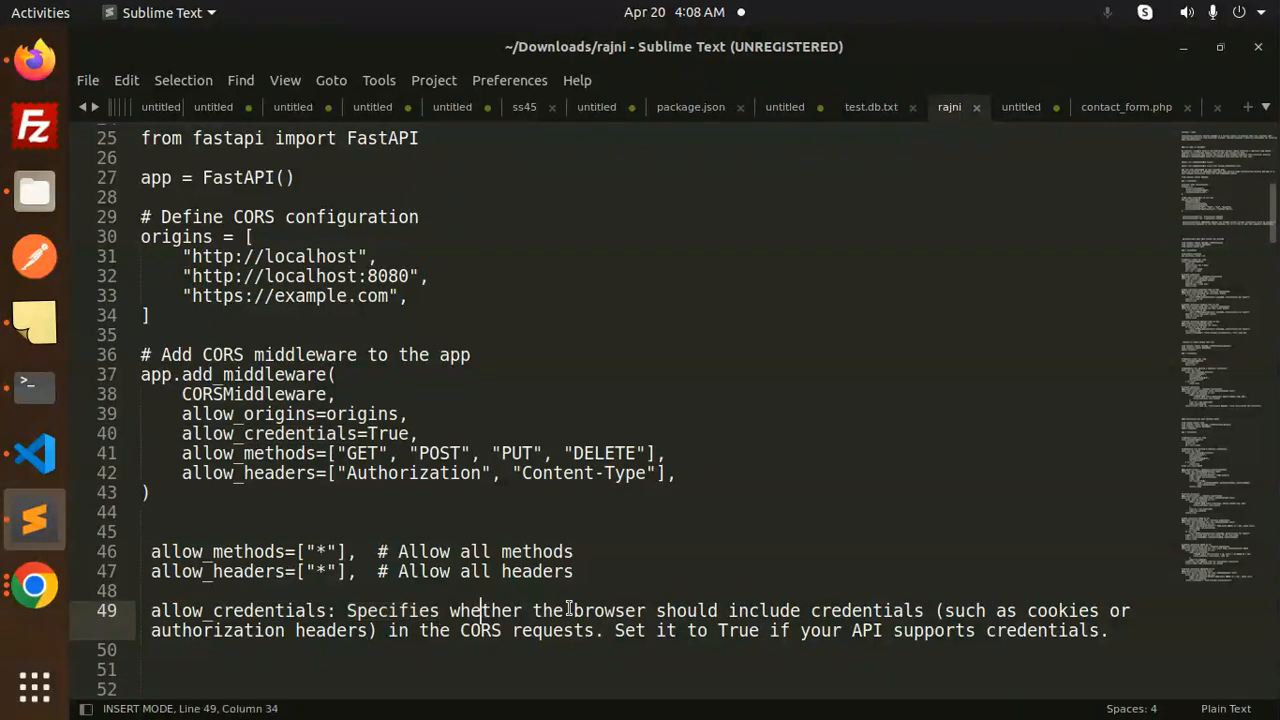
pyautogui.doubleClick(866, 610)
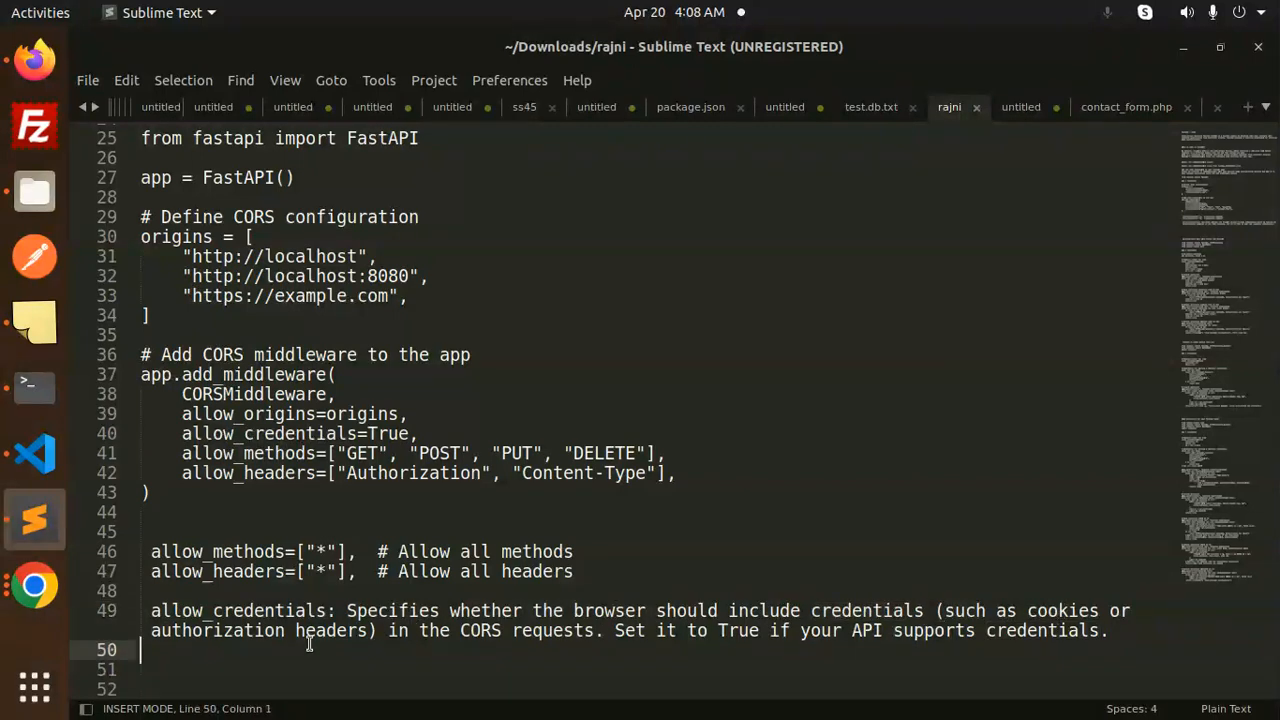
pyautogui.moveTo(738, 631)
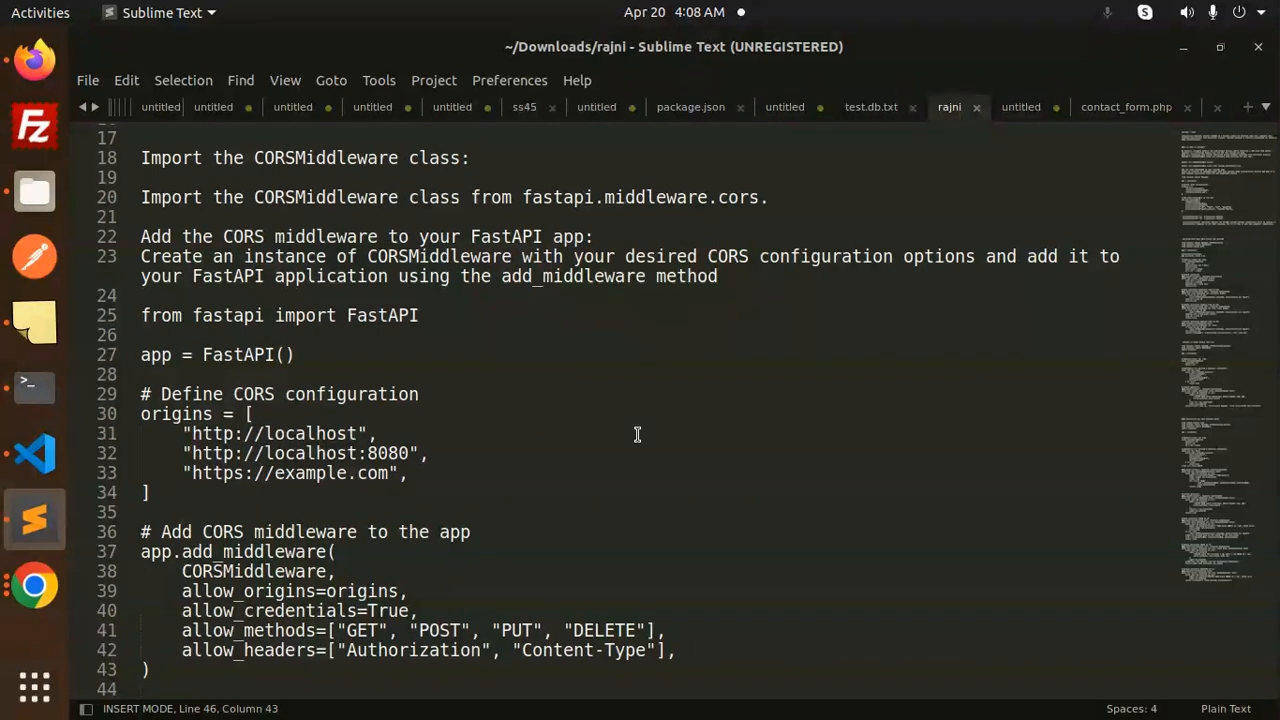
pyautogui.moveTo(391, 444)
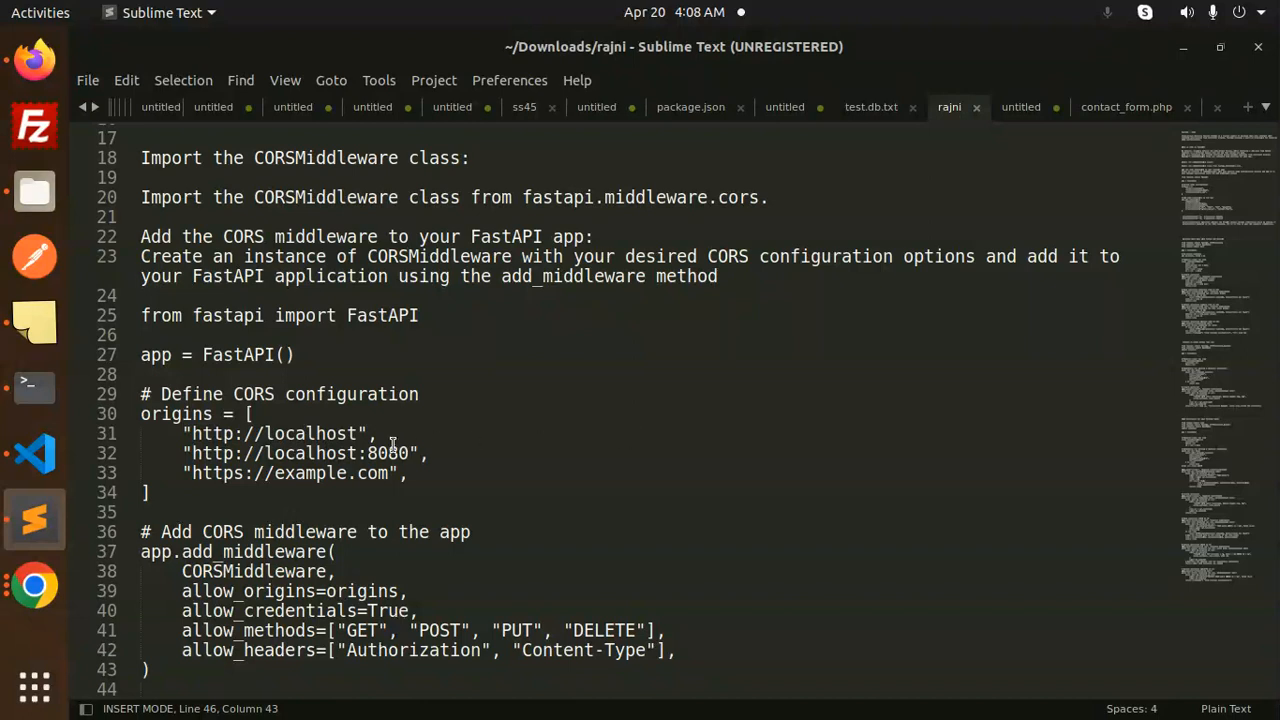
pyautogui.moveTo(183, 433); pyautogui.dragTo(390, 473)
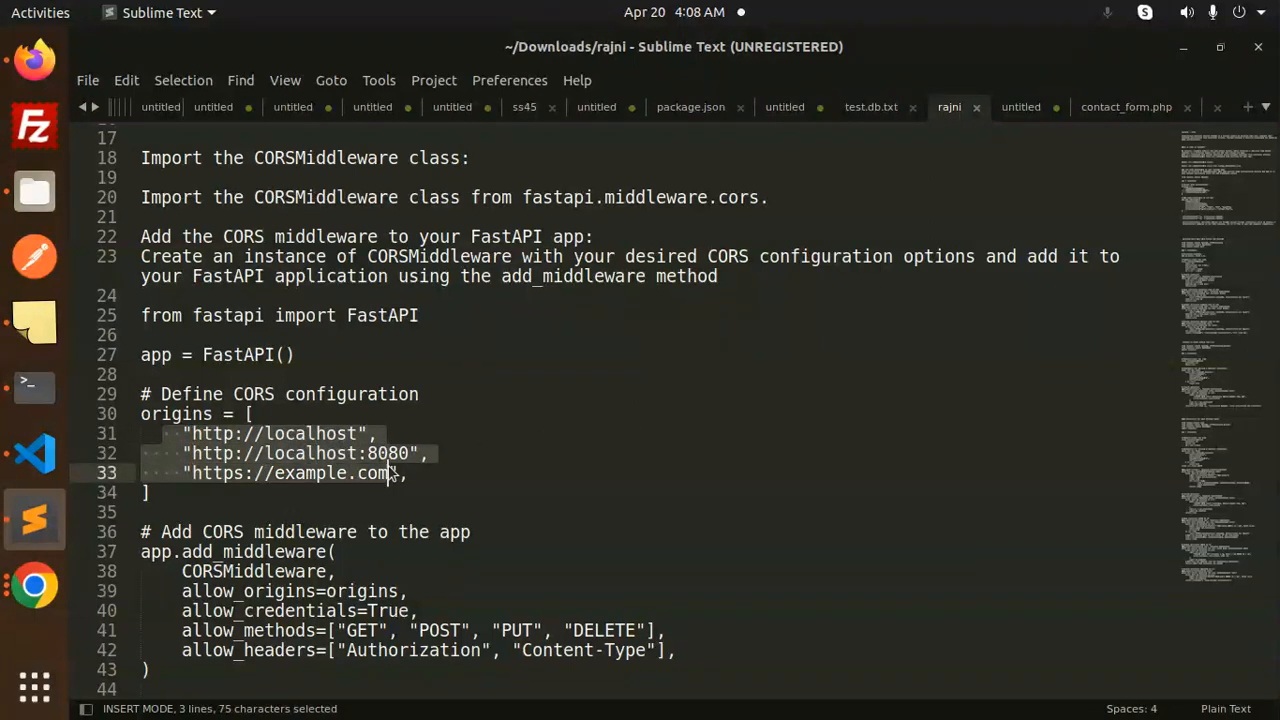
pyautogui.click(408, 473)
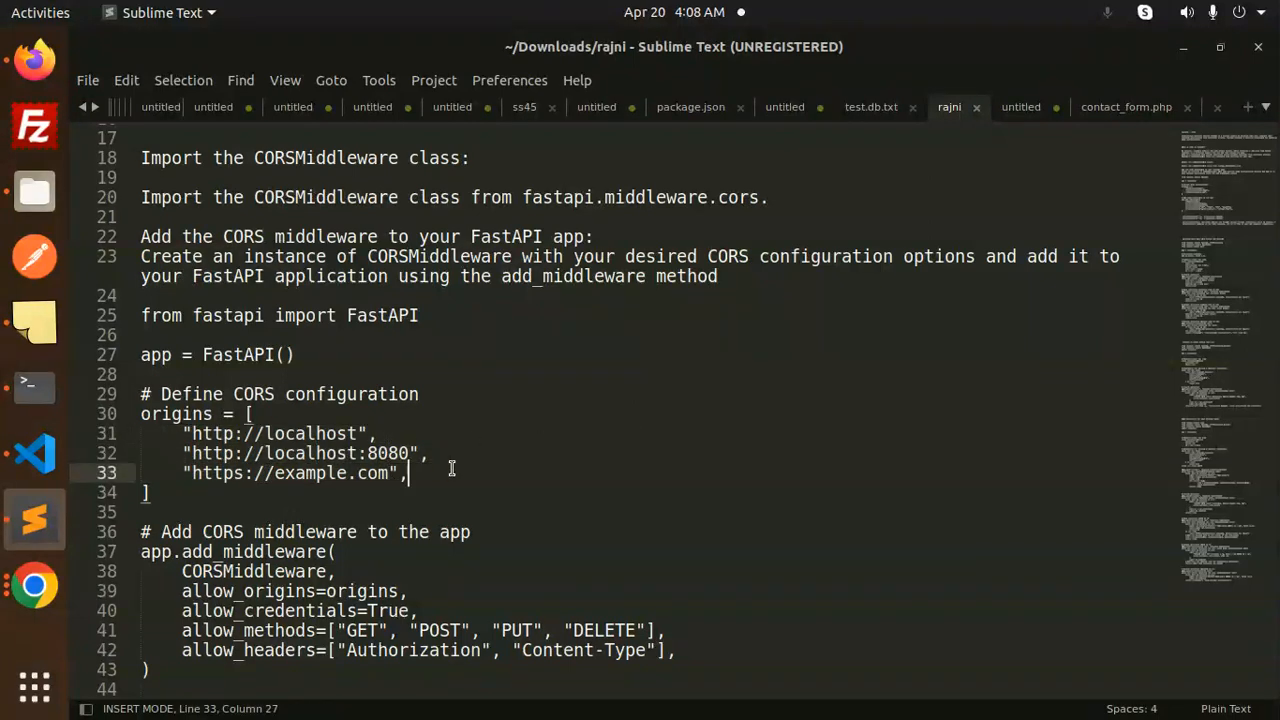
pyautogui.moveTo(317, 448)
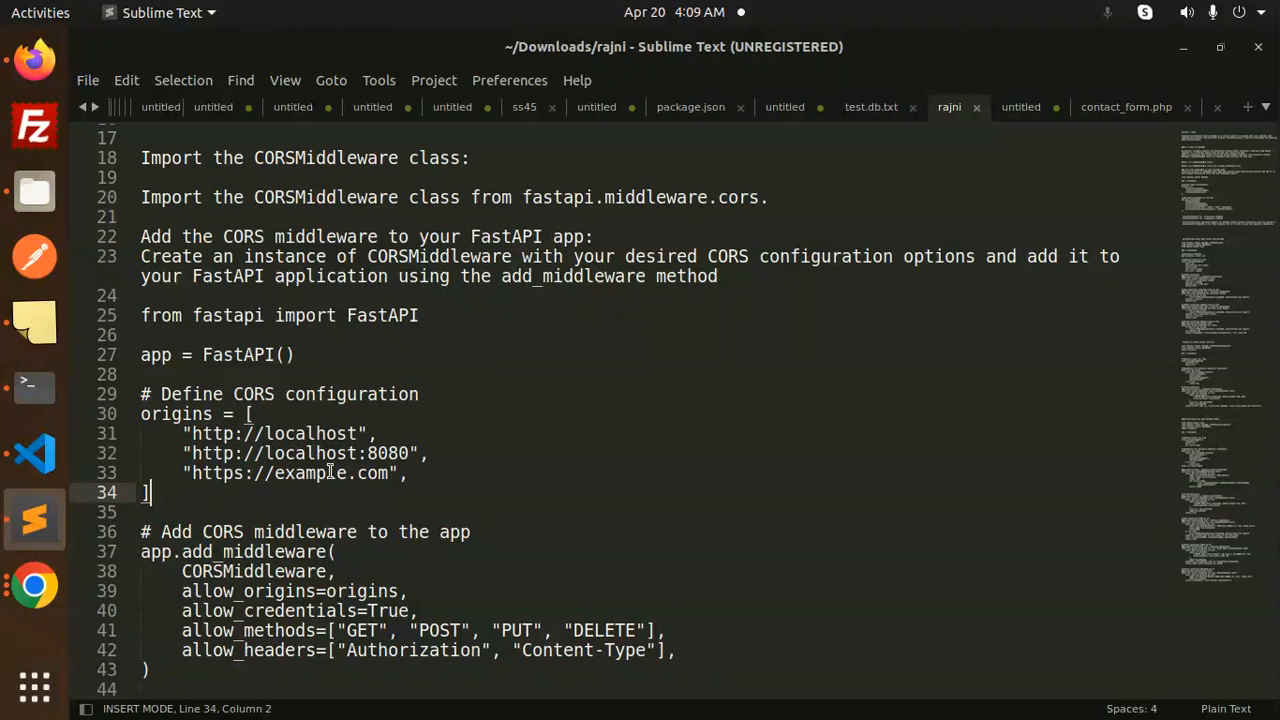
pyautogui.scroll(-3)
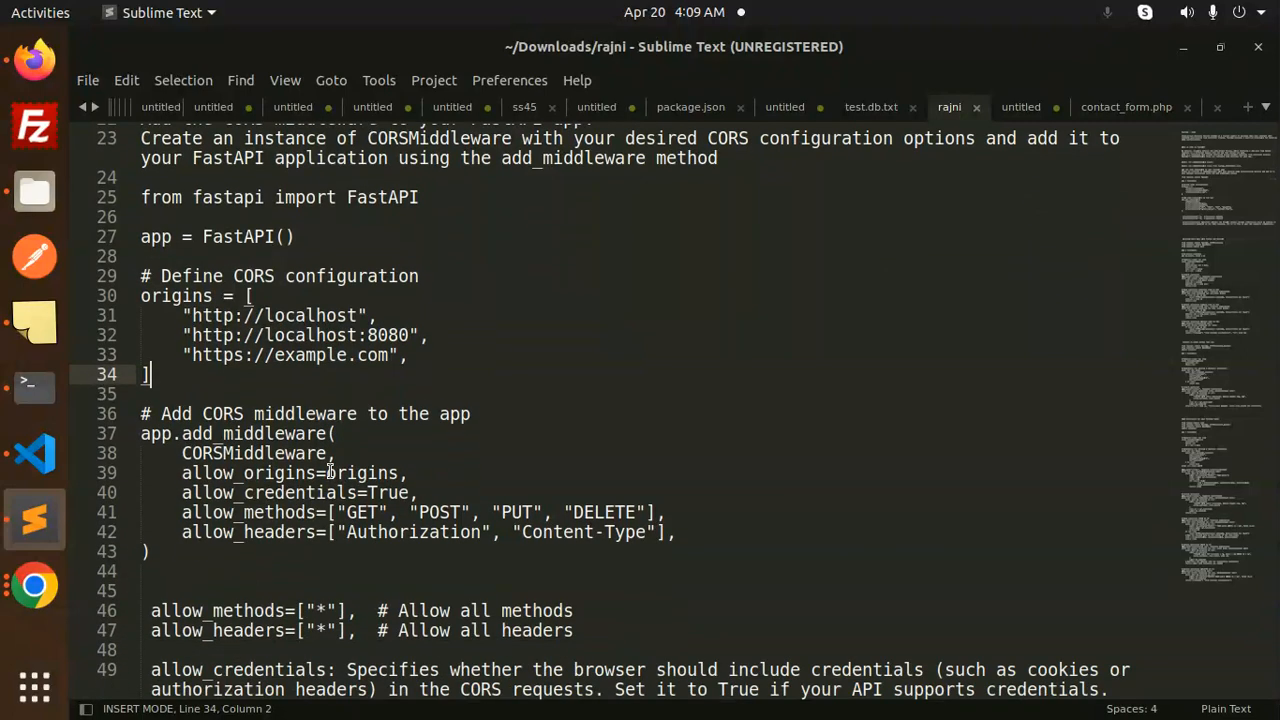